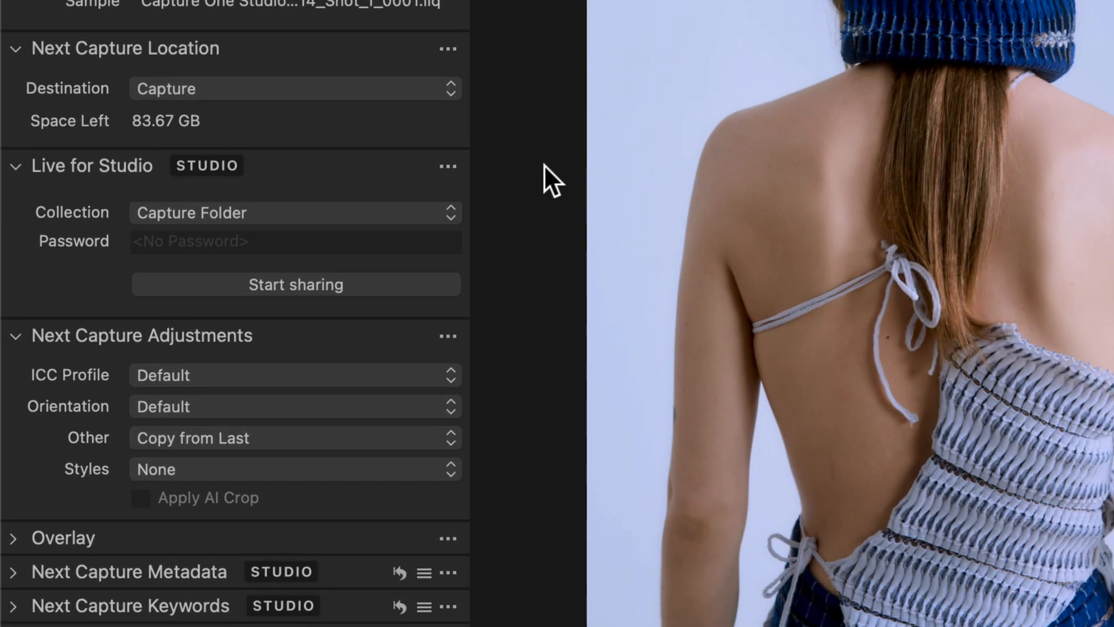
Share the All Favorites collection in Live for Studio and start sharing
{"action": "left_click", "coordinate": [294, 213]}
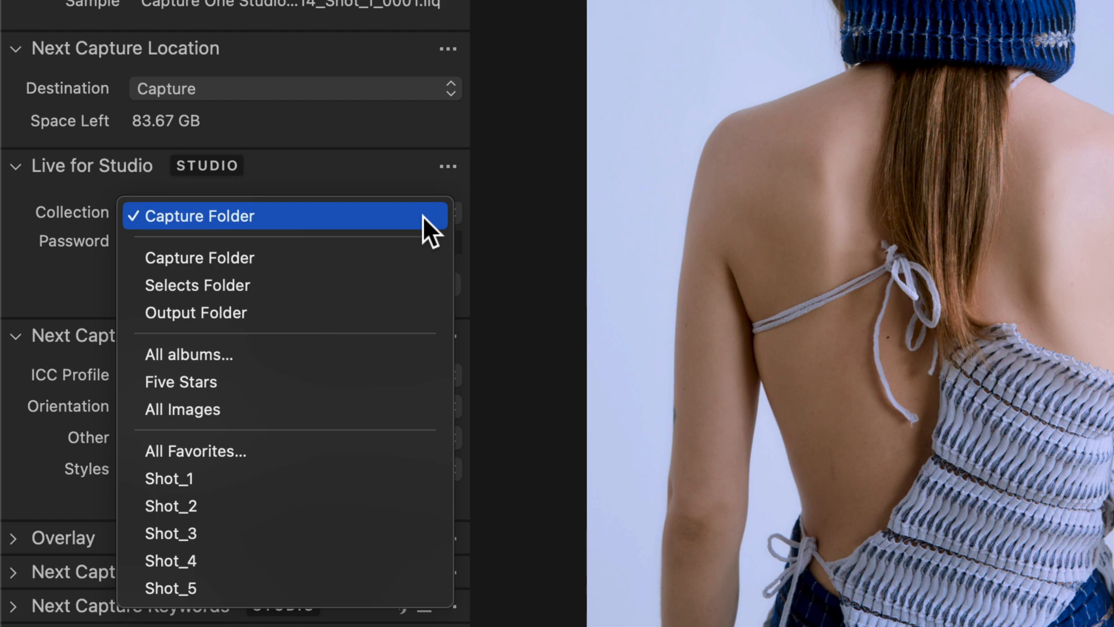
{"action": "mouse_move", "coordinate": [401, 454]}
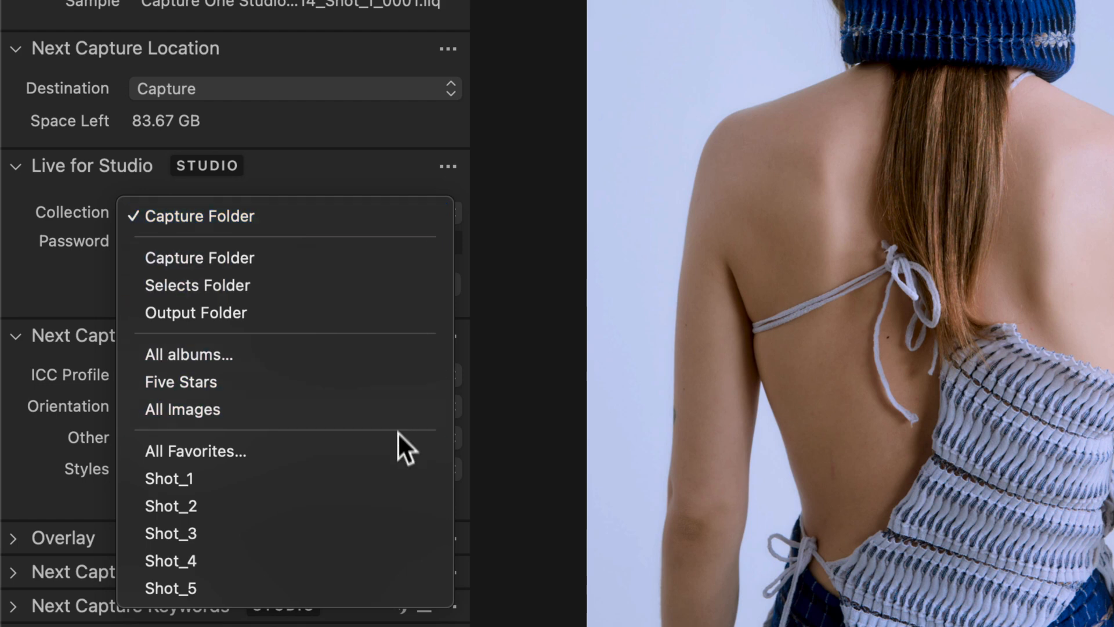
{"action": "left_click", "coordinate": [196, 451]}
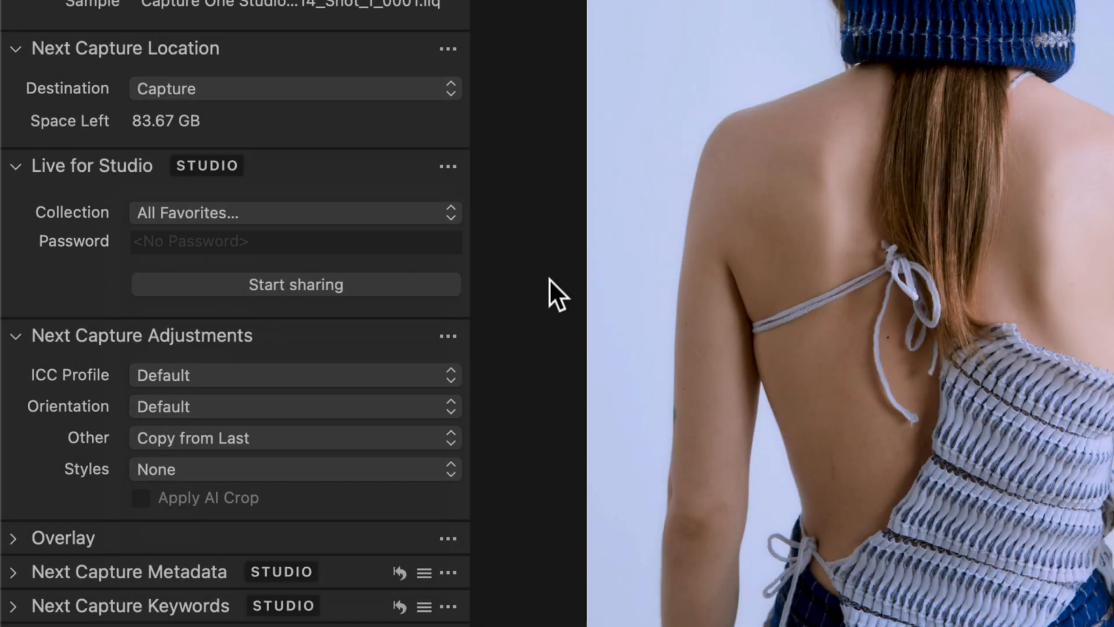
{"action": "left_click", "coordinate": [296, 284]}
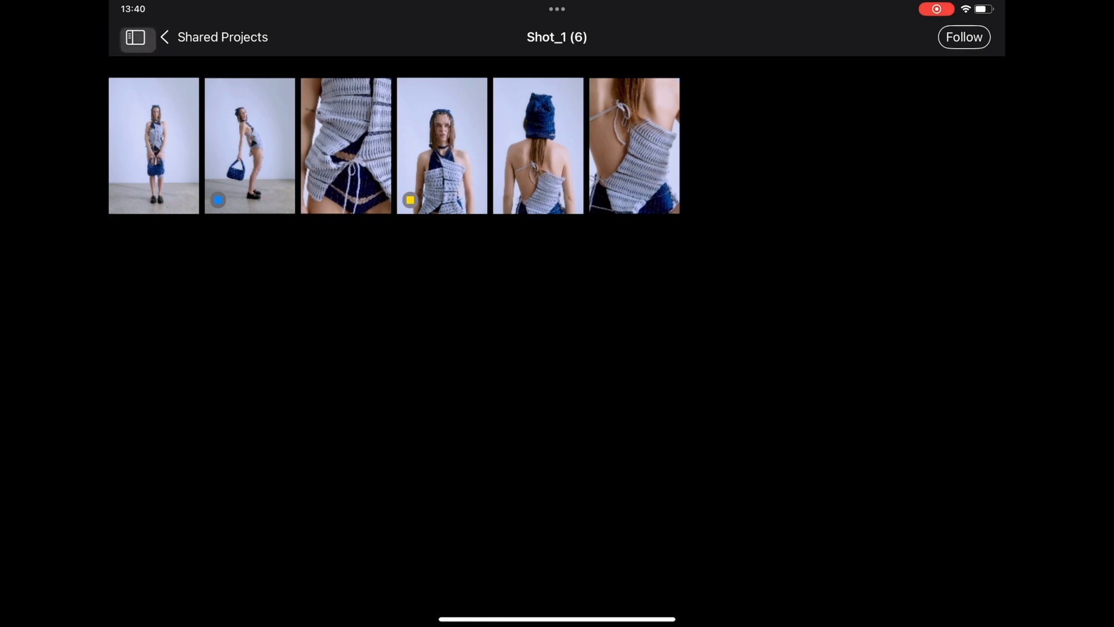
Show the shared albums sidebar (Shot_1 to Shot_5) beside Shot_1's images
{"action": "left_click", "coordinate": [137, 37]}
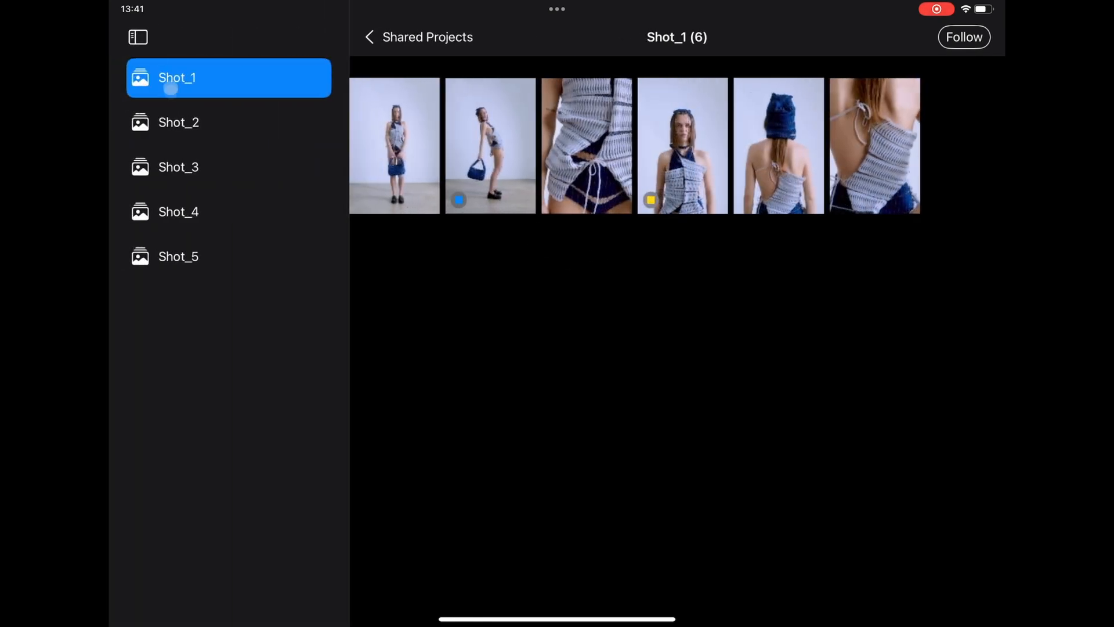
Switch to the Shot_2 album and open 24-04-15_SILKE_02_0496 full size
{"action": "left_click", "coordinate": [178, 122]}
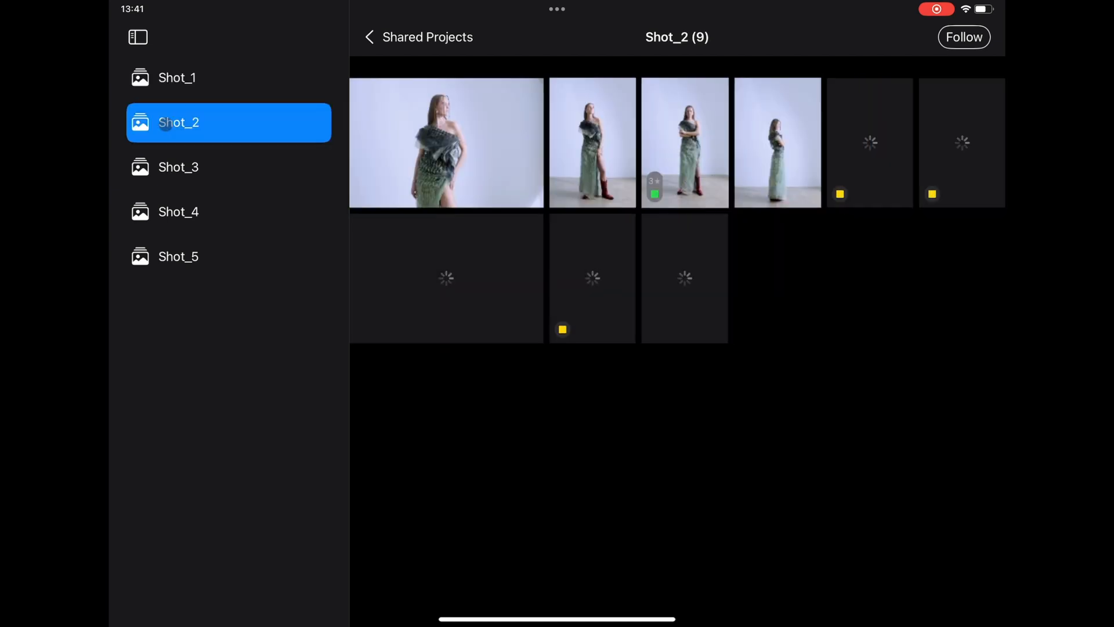
{"action": "left_click", "coordinate": [139, 37]}
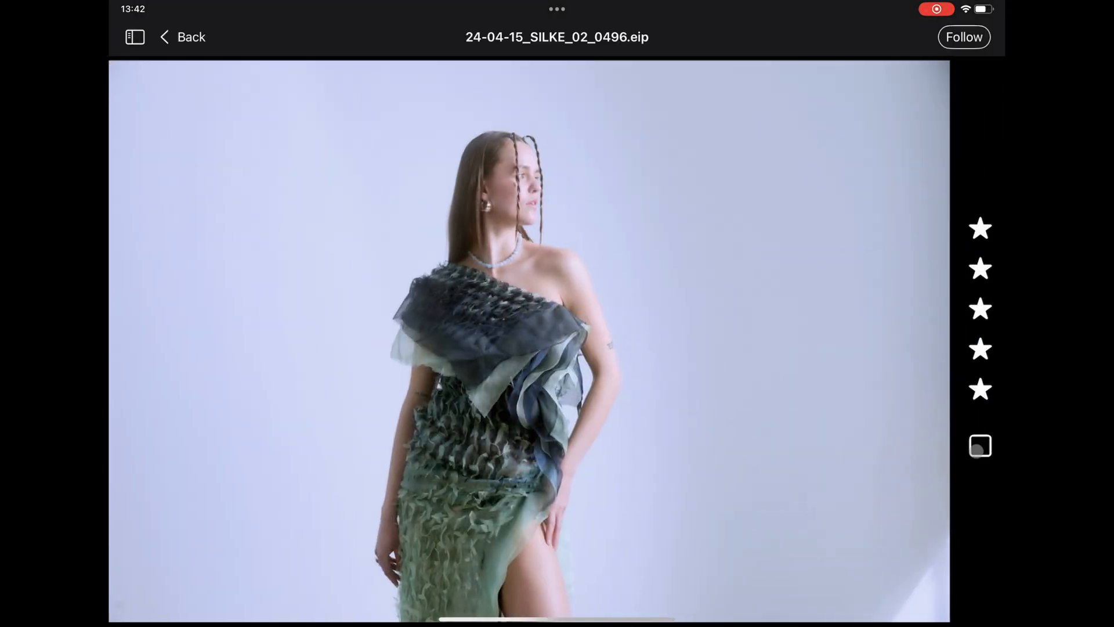
Tag image 0496 yellow and follow the session to the latest capture, 0655
{"action": "left_click", "coordinate": [981, 446]}
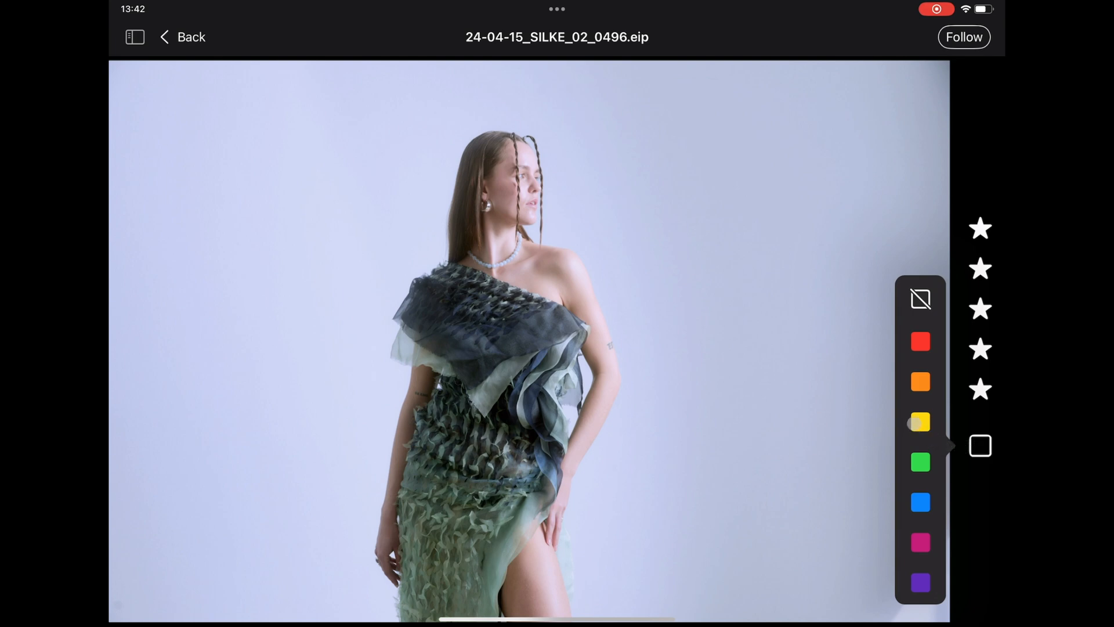
{"action": "left_click", "coordinate": [920, 422]}
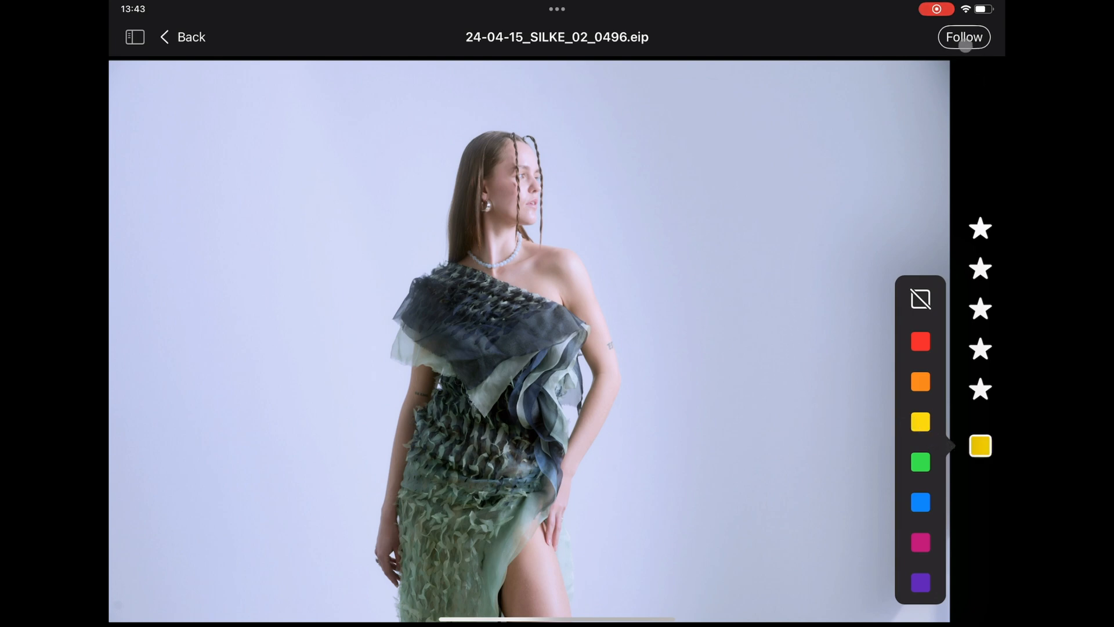
{"action": "left_click", "coordinate": [964, 37]}
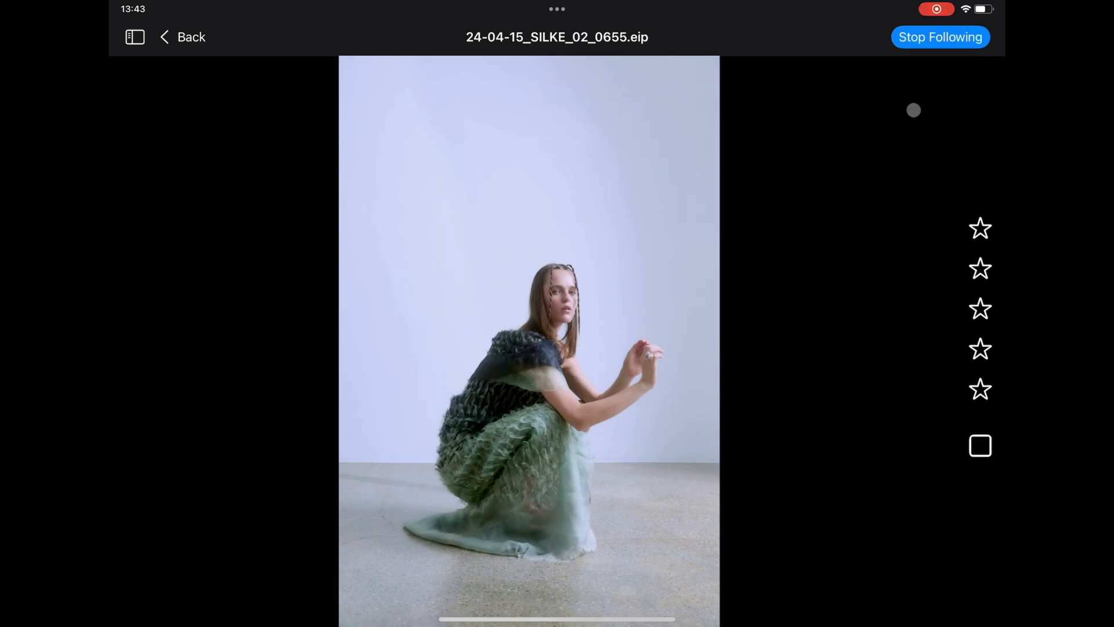